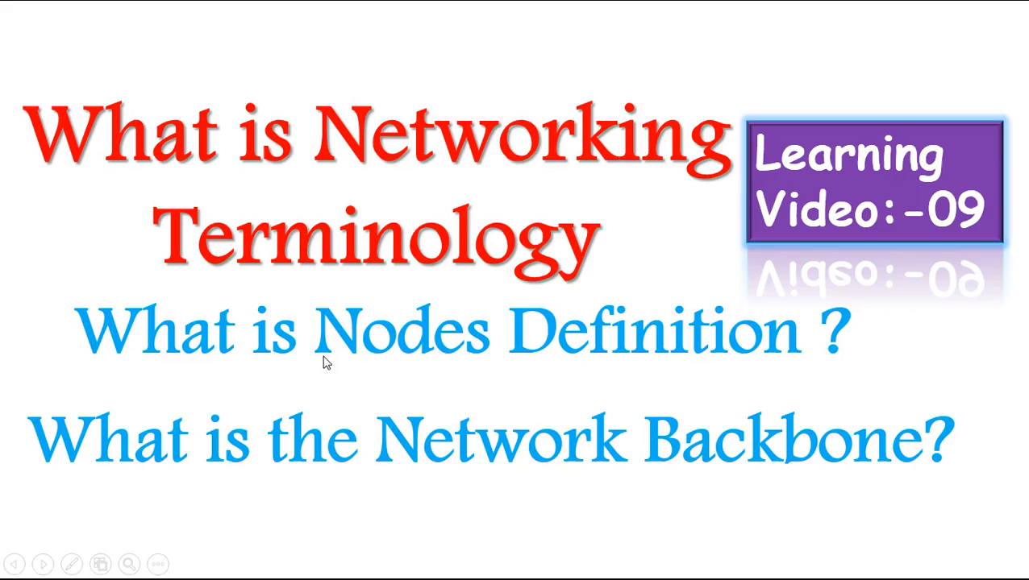
pyautogui.moveTo(777, 361)
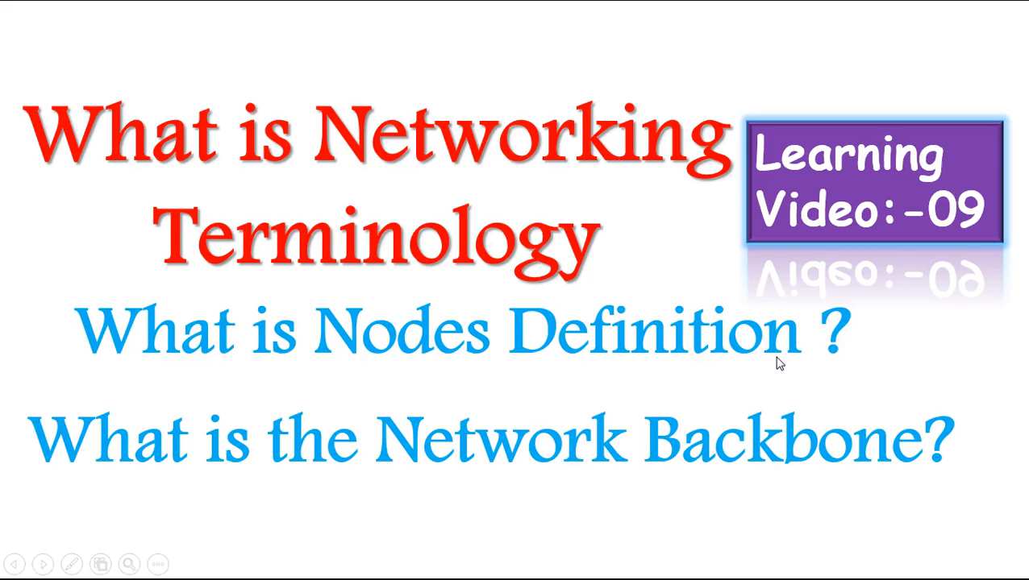
pyautogui.moveTo(363, 443)
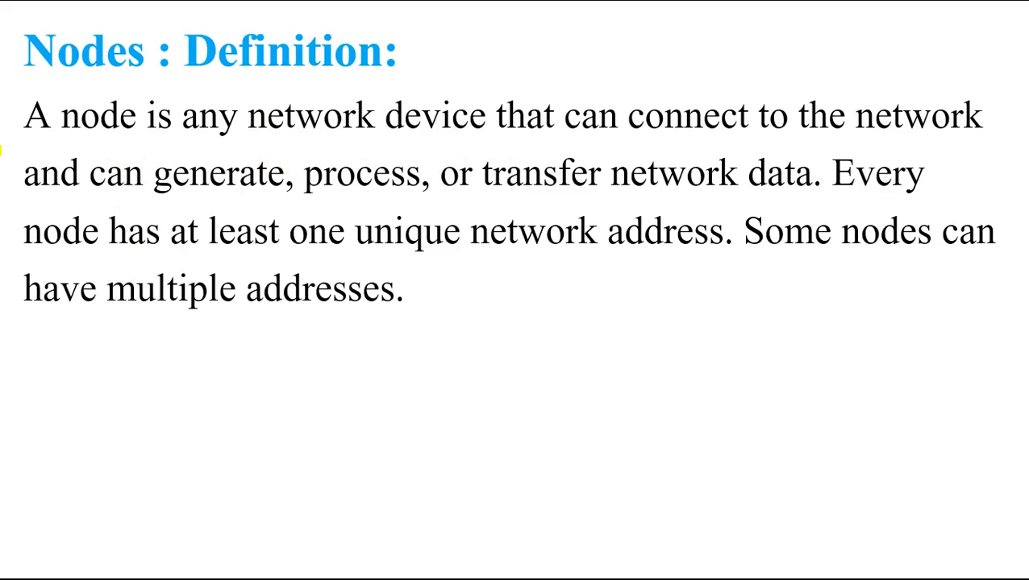
# - Advance from the title slide to the Nodes: Definition slide
pyautogui.moveTo(24, 137); pyautogui.dragTo(378, 137)
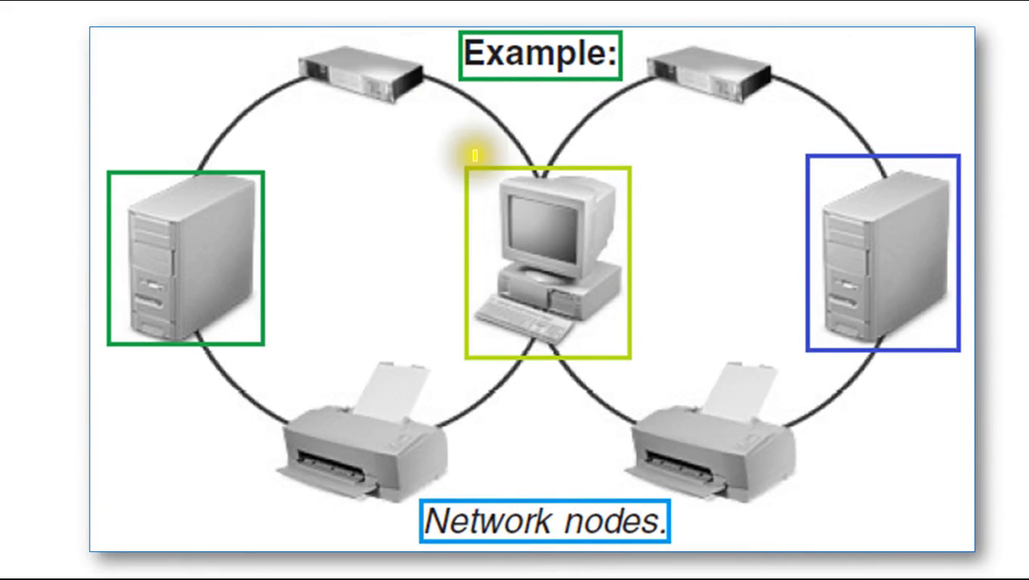
pyautogui.moveTo(266, 29)
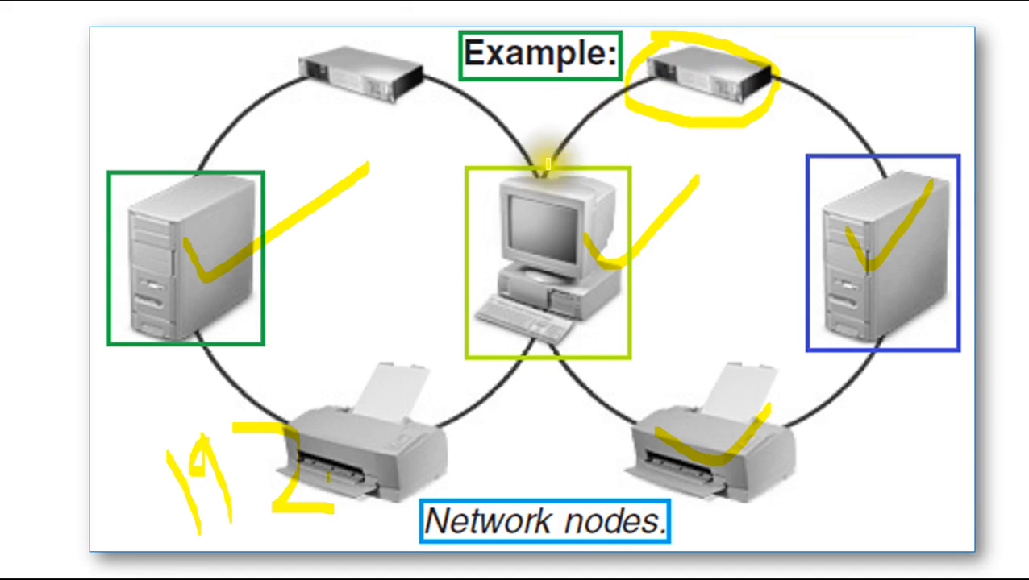
pyautogui.moveTo(372, 448)
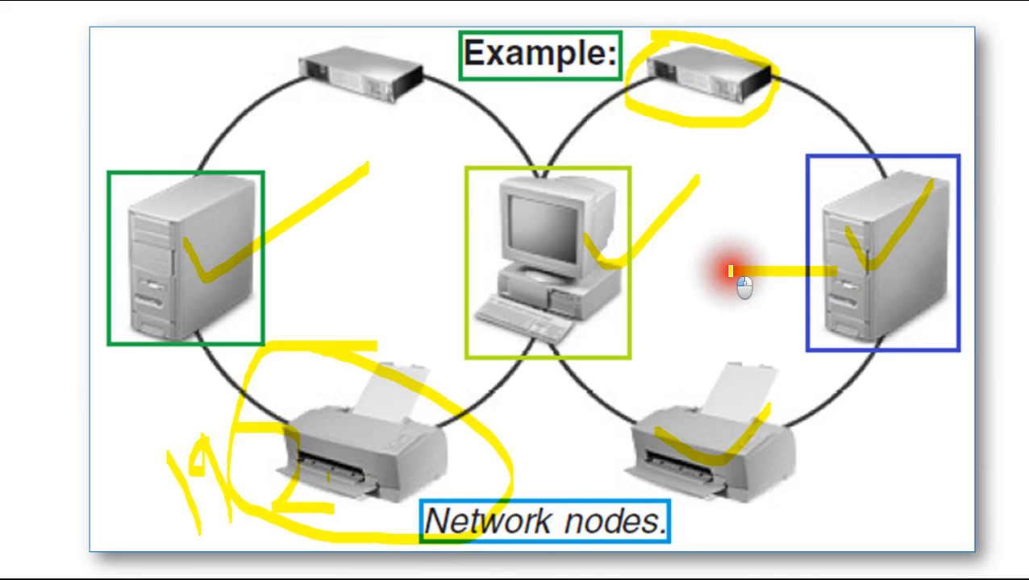
# - Mark a device on the network nodes example diagram with the yellow highlighter
pyautogui.moveTo(725, 274); pyautogui.dragTo(726, 339)
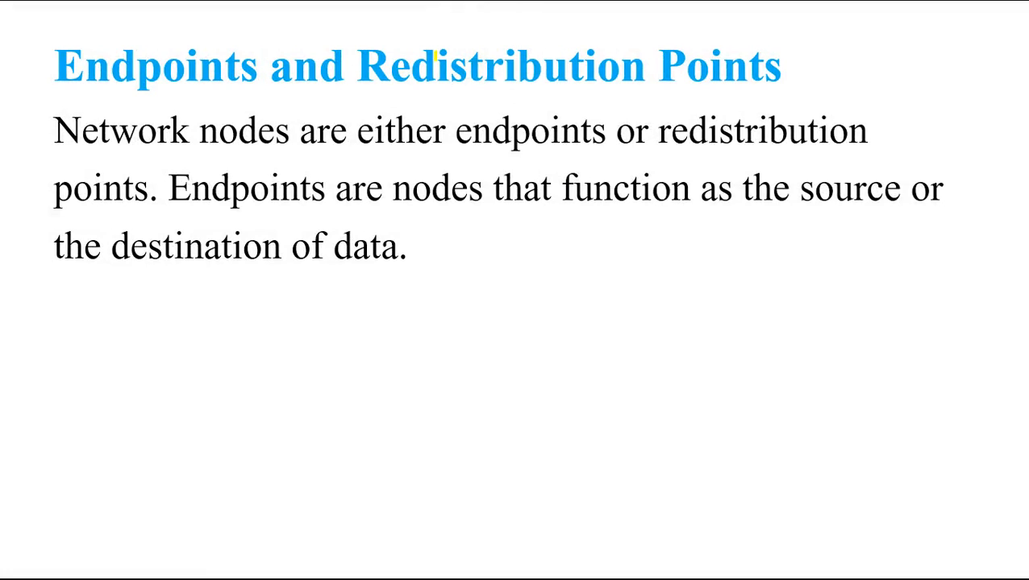
pyautogui.moveTo(632, 78)
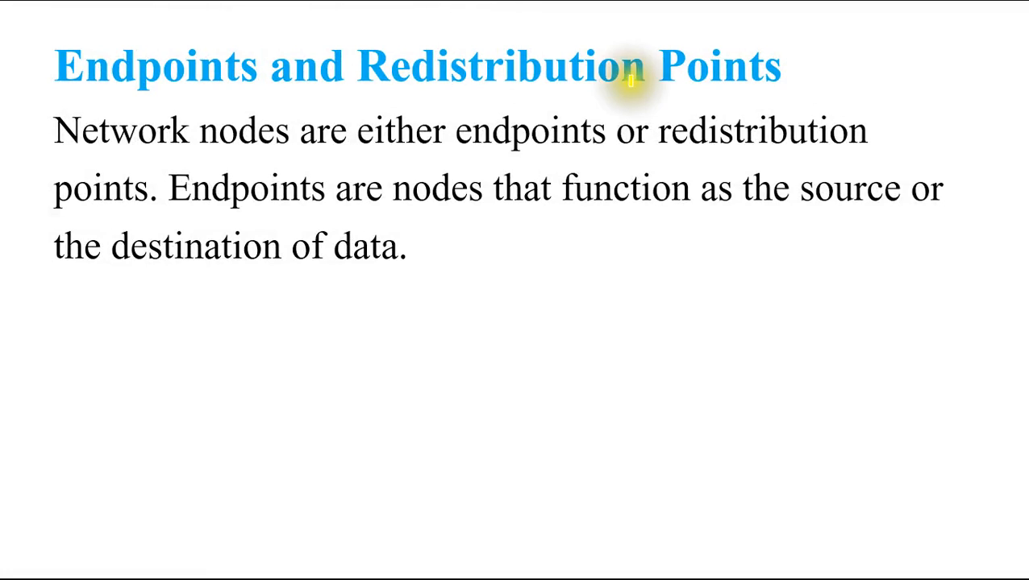
# - Add a yellow mark near the top of the diagram before moving to the Endpoints slide
pyautogui.moveTo(637, 88); pyautogui.dragTo(858, 24)
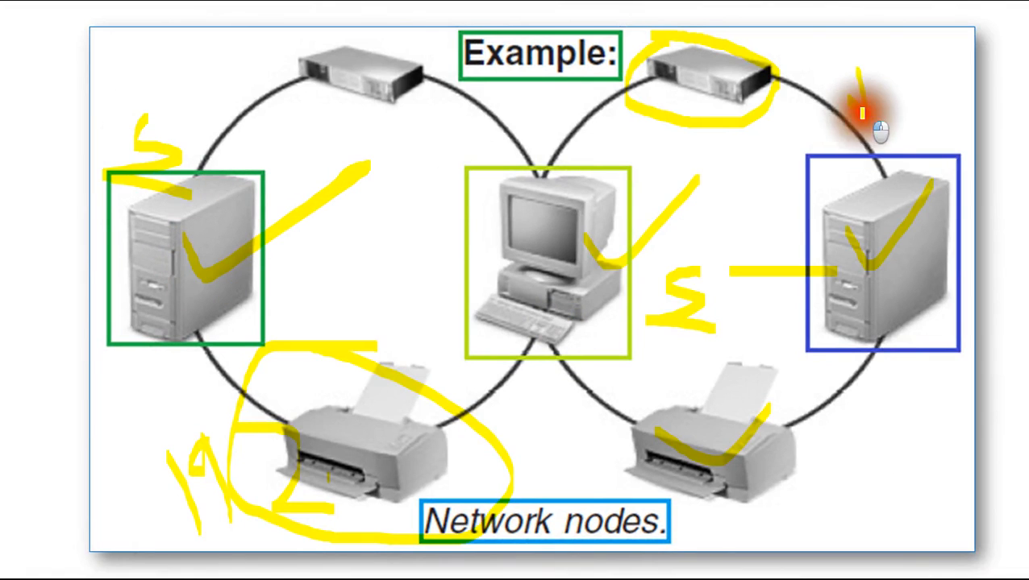
# - Scribble a yellow note above the right-hand tower computer on the nodes diagram
pyautogui.moveTo(863, 121); pyautogui.dragTo(750, 226)
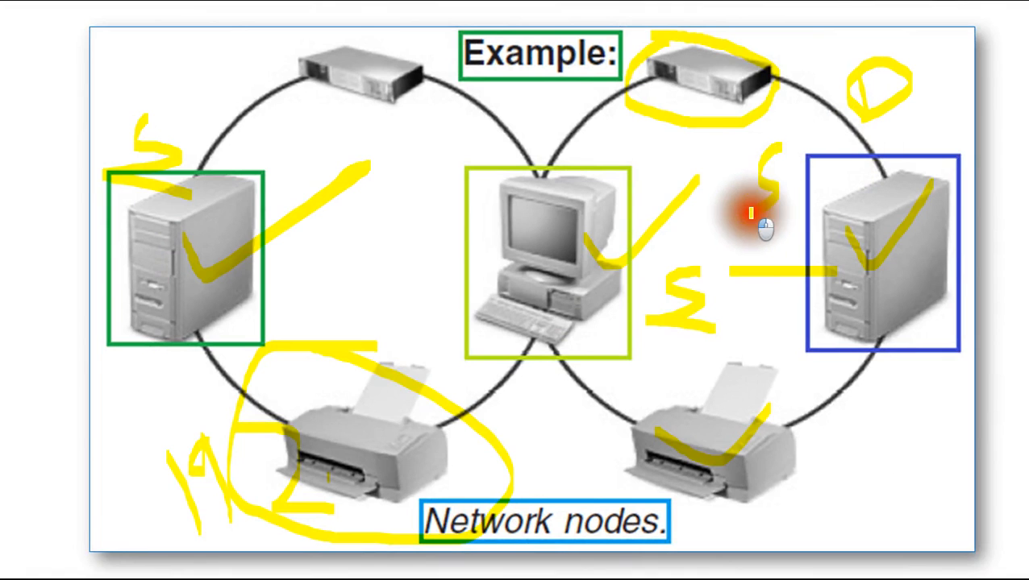
pyautogui.moveTo(439, 451)
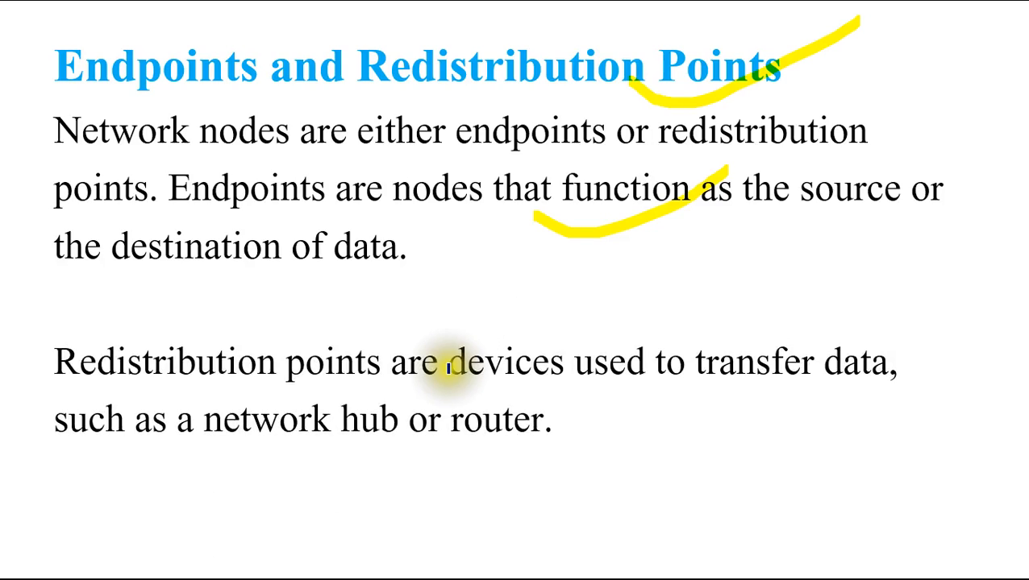
pyautogui.moveTo(861, 395)
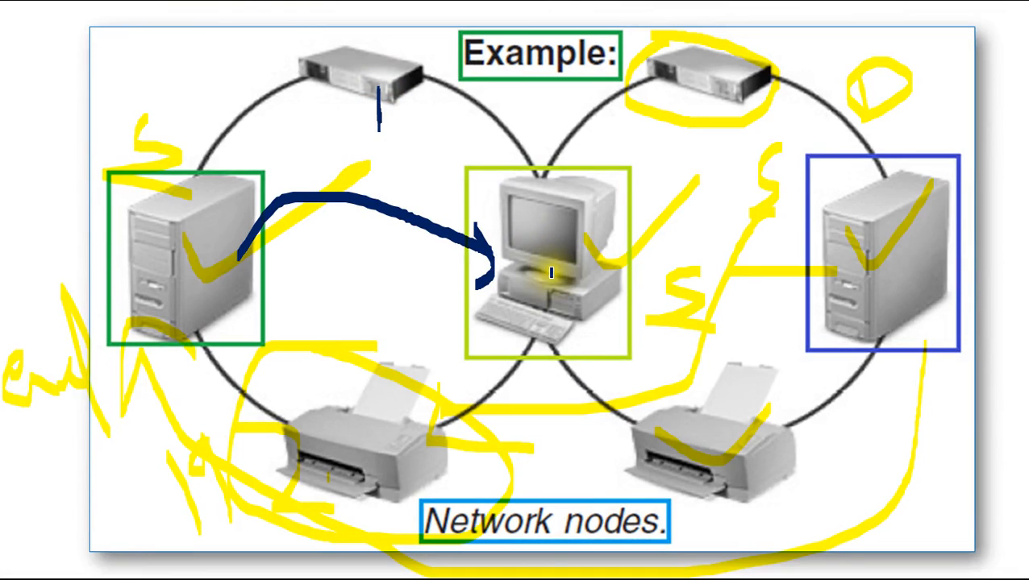
# - Draw dark blue data paths between devices and circle the top hub, left computer and printer
pyautogui.moveTo(169, 202); pyautogui.dragTo(307, 80)
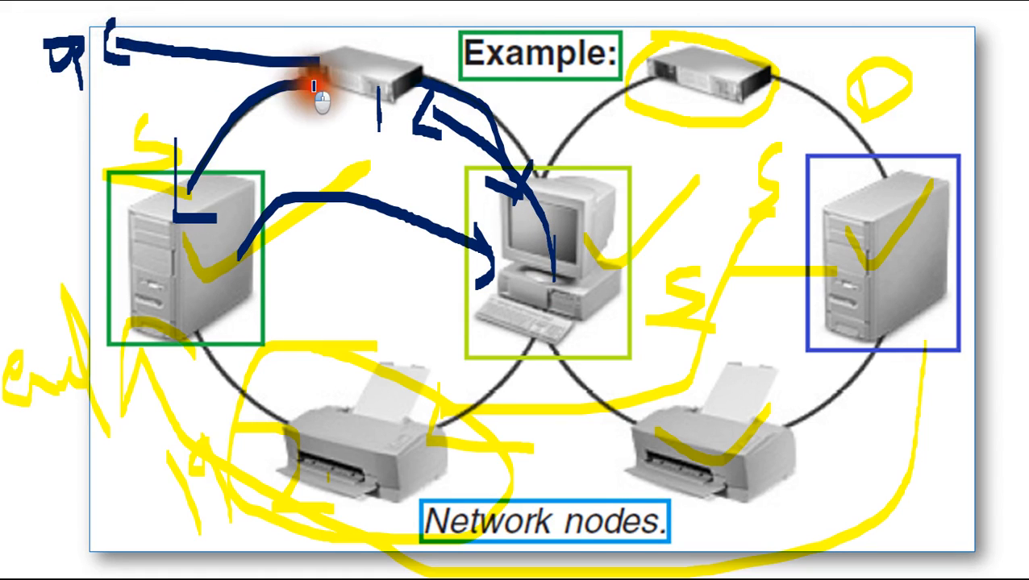
pyautogui.moveTo(197, 245)
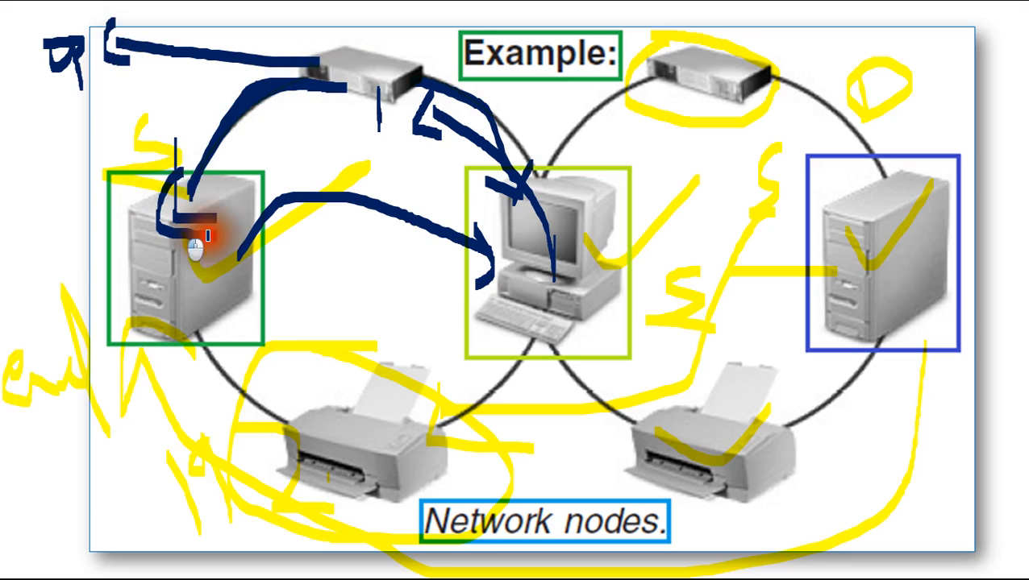
pyautogui.moveTo(186, 234); pyautogui.dragTo(194, 193)
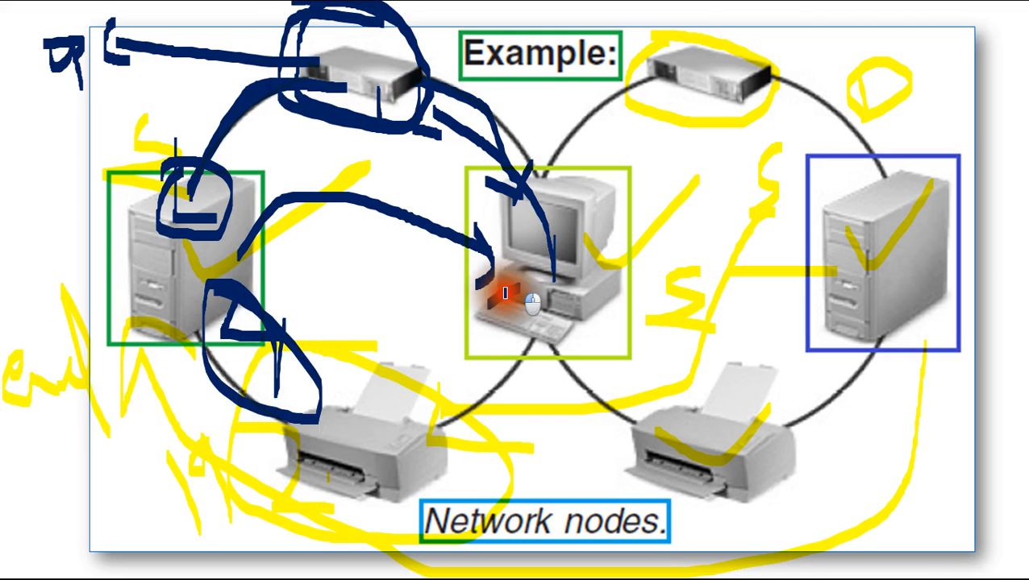
pyautogui.moveTo(503, 298); pyautogui.dragTo(556, 406)
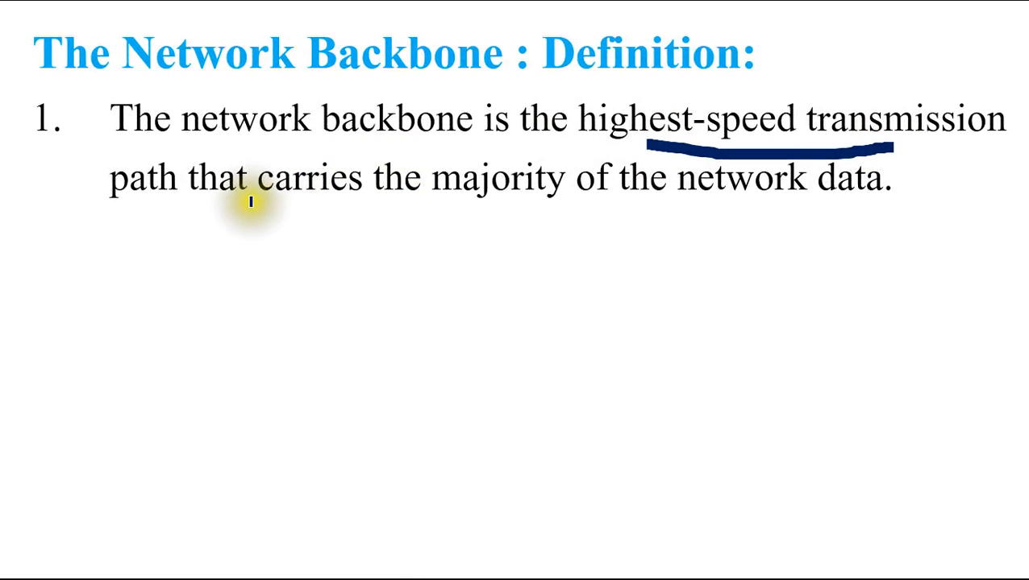
pyautogui.moveTo(561, 213)
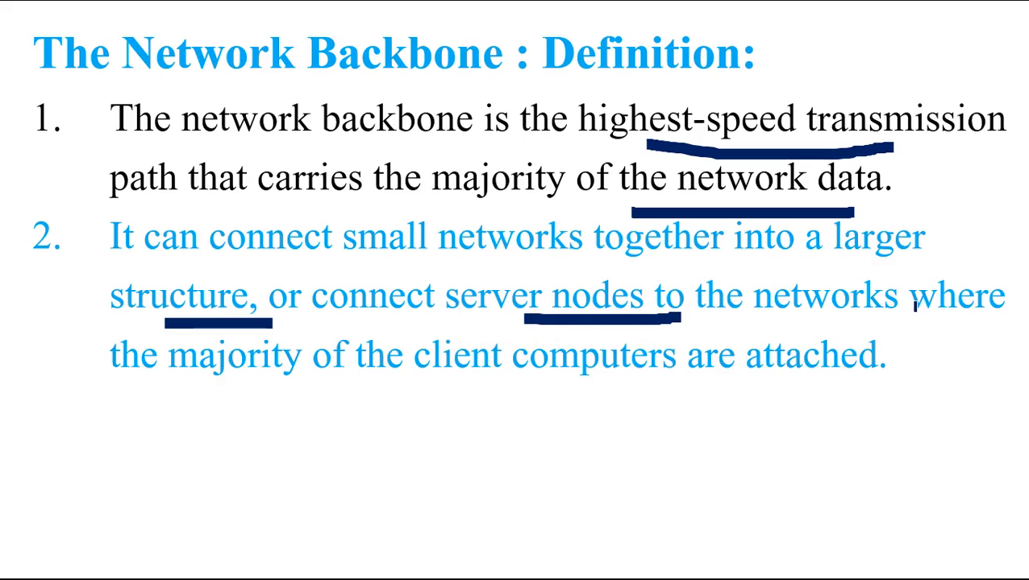
# - Underline 'highest-speed transmission' in the Network Backbone definition in dark blue
pyautogui.moveTo(403, 407); pyautogui.dragTo(744, 406)
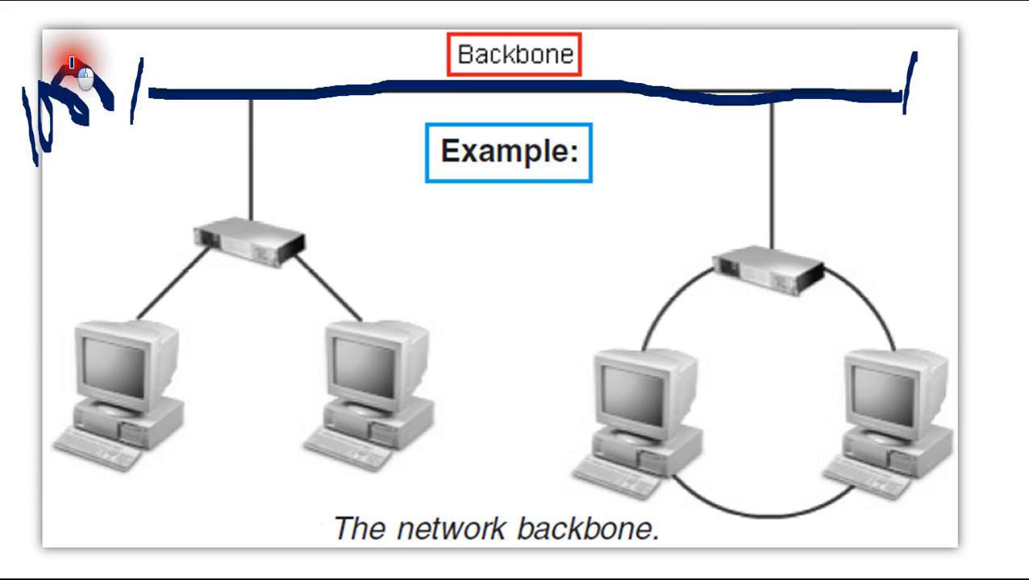
pyautogui.moveTo(89, 72)
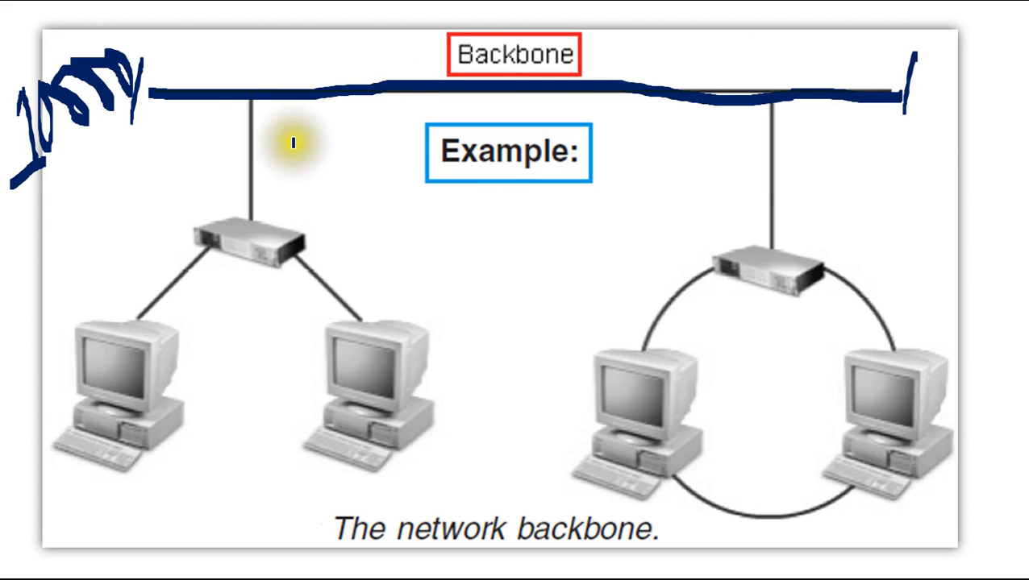
pyautogui.moveTo(250, 233)
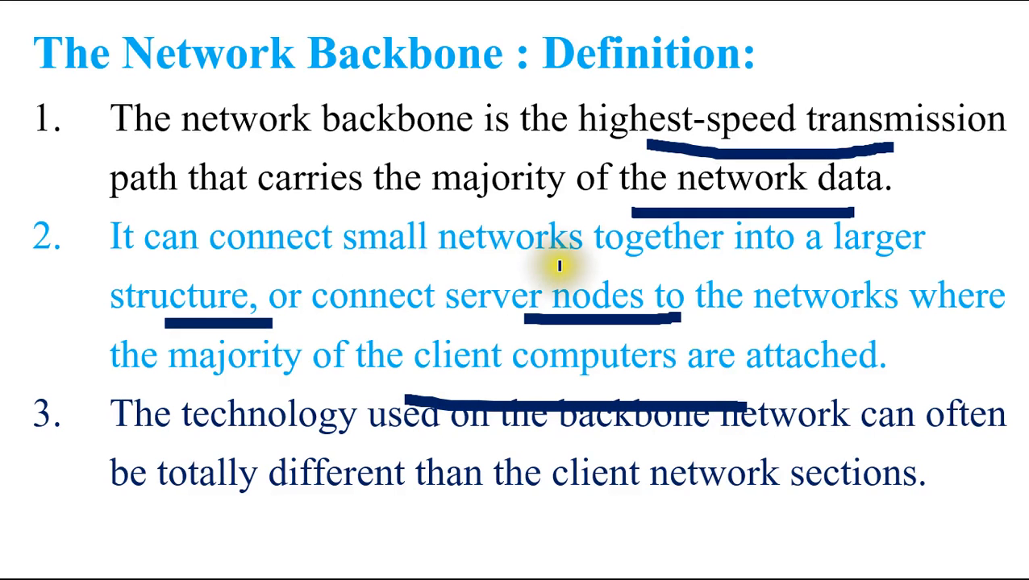
pyautogui.moveTo(184, 266)
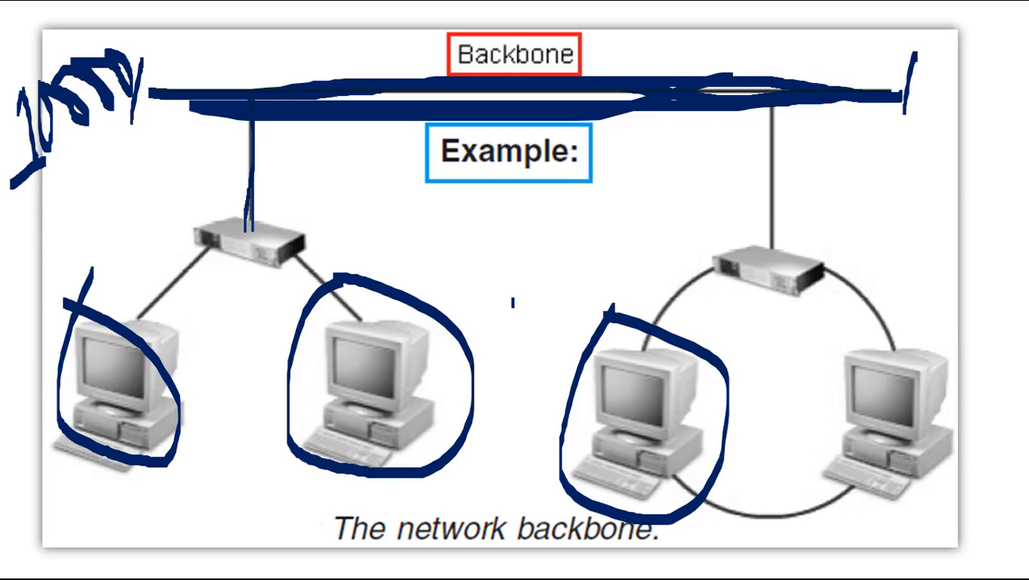
pyautogui.moveTo(89, 96)
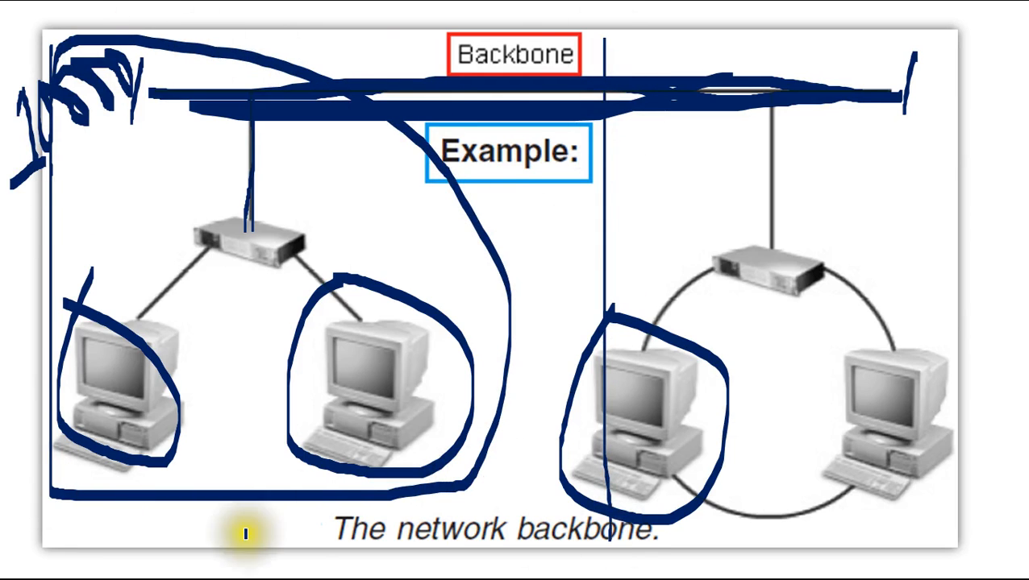
# - Choose a pen from the slide show toolbar to circle computers on the backbone diagram
pyautogui.click(70, 565)
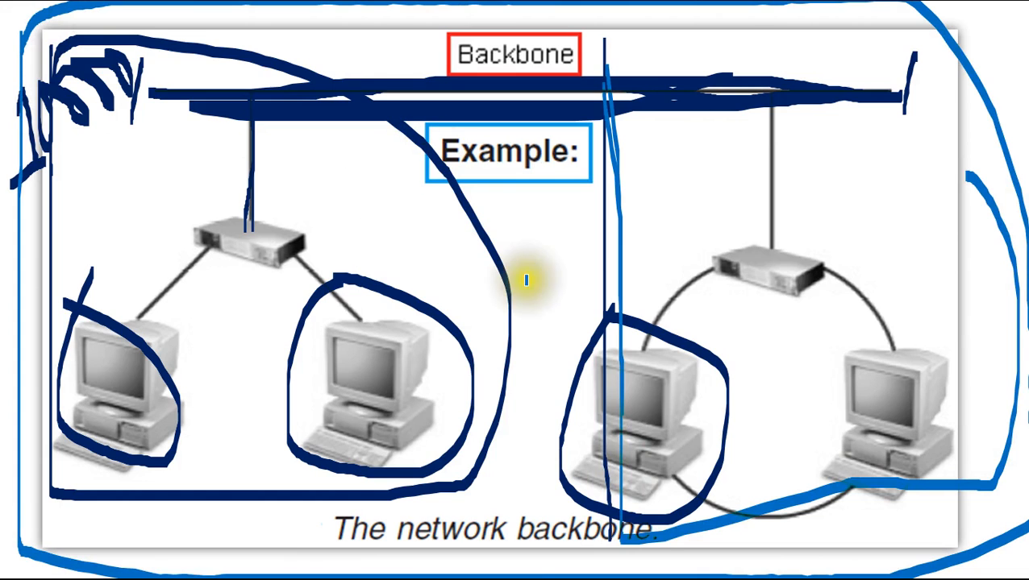
pyautogui.moveTo(761, 245)
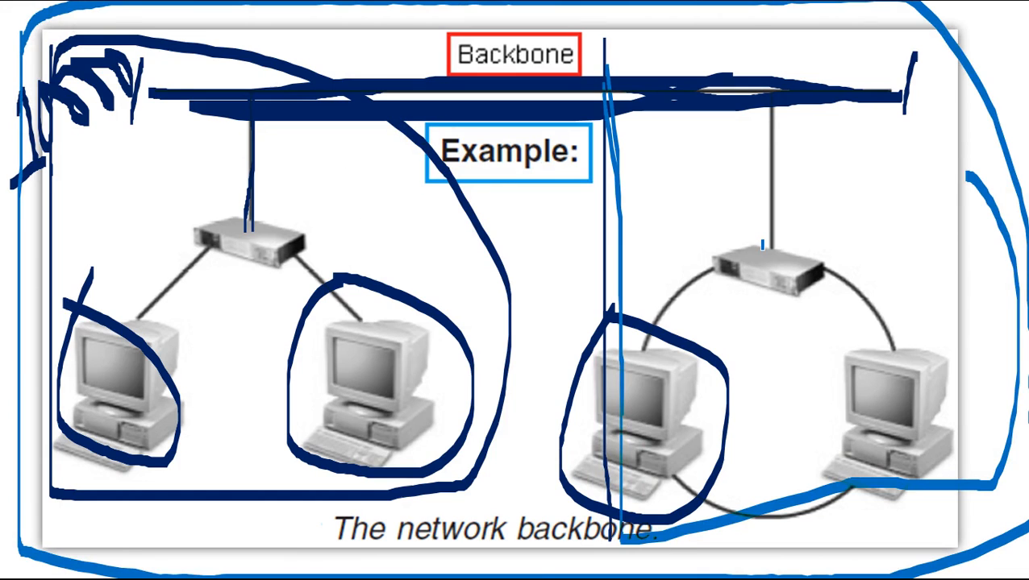